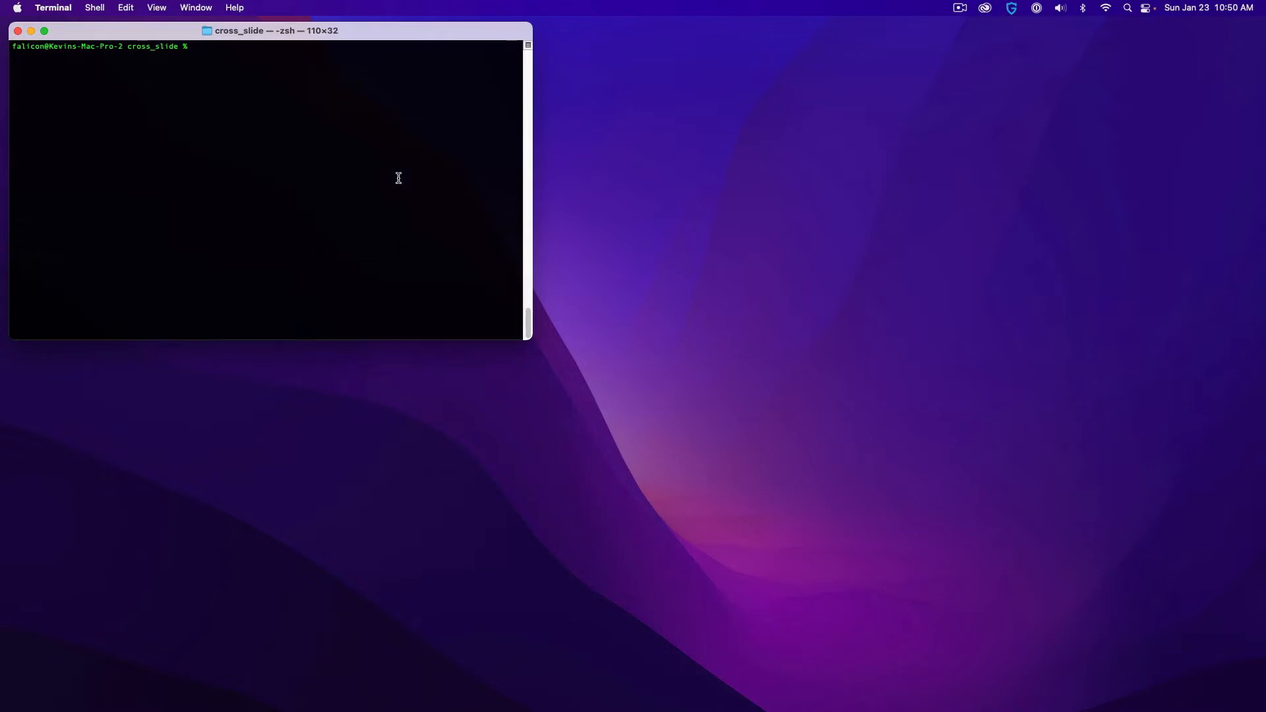
# Step: Run 'flutter run' in the cross_slide folder to launch the puzzle in Chrome
pyautogui.write('flutter run')
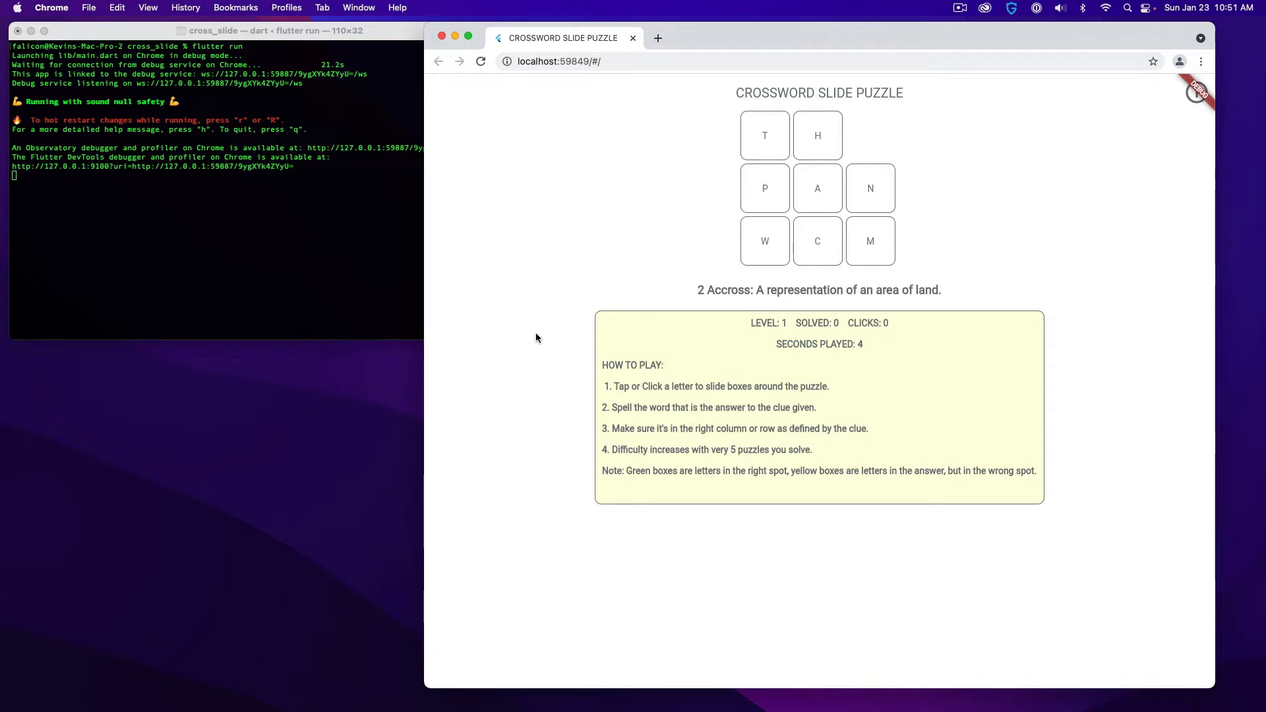
pyautogui.moveTo(681, 187)
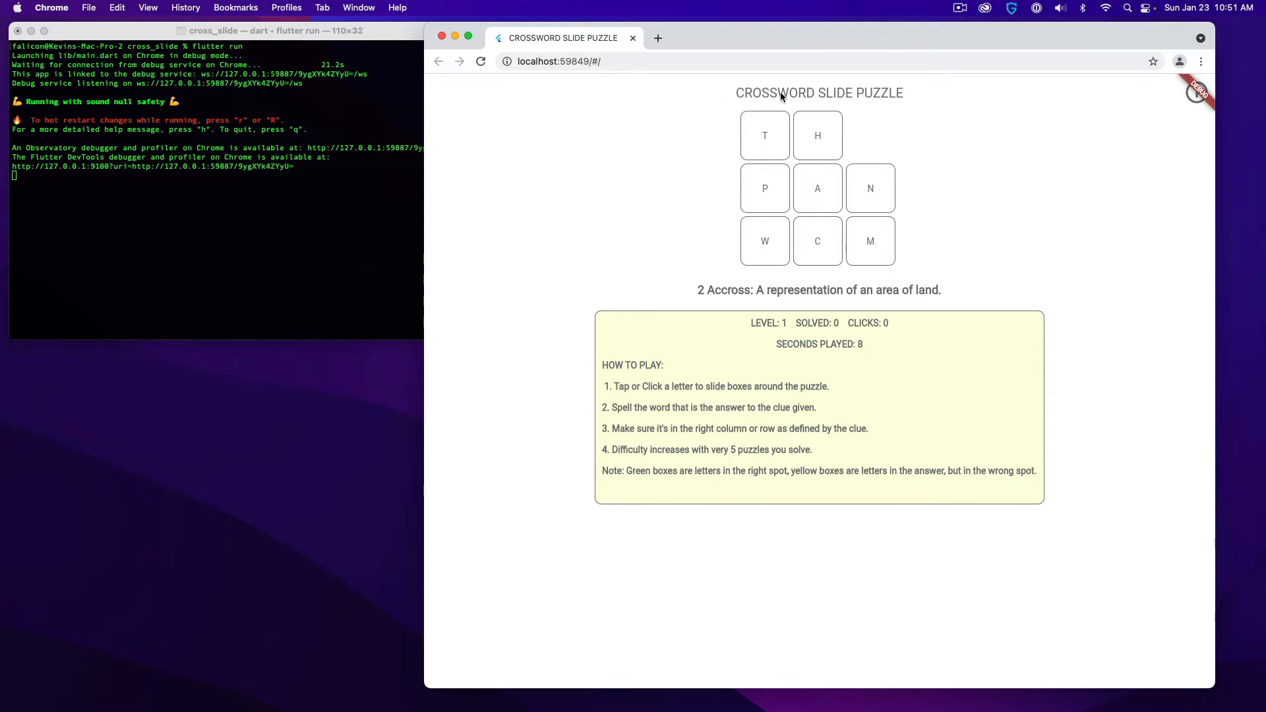
pyautogui.moveTo(992, 235)
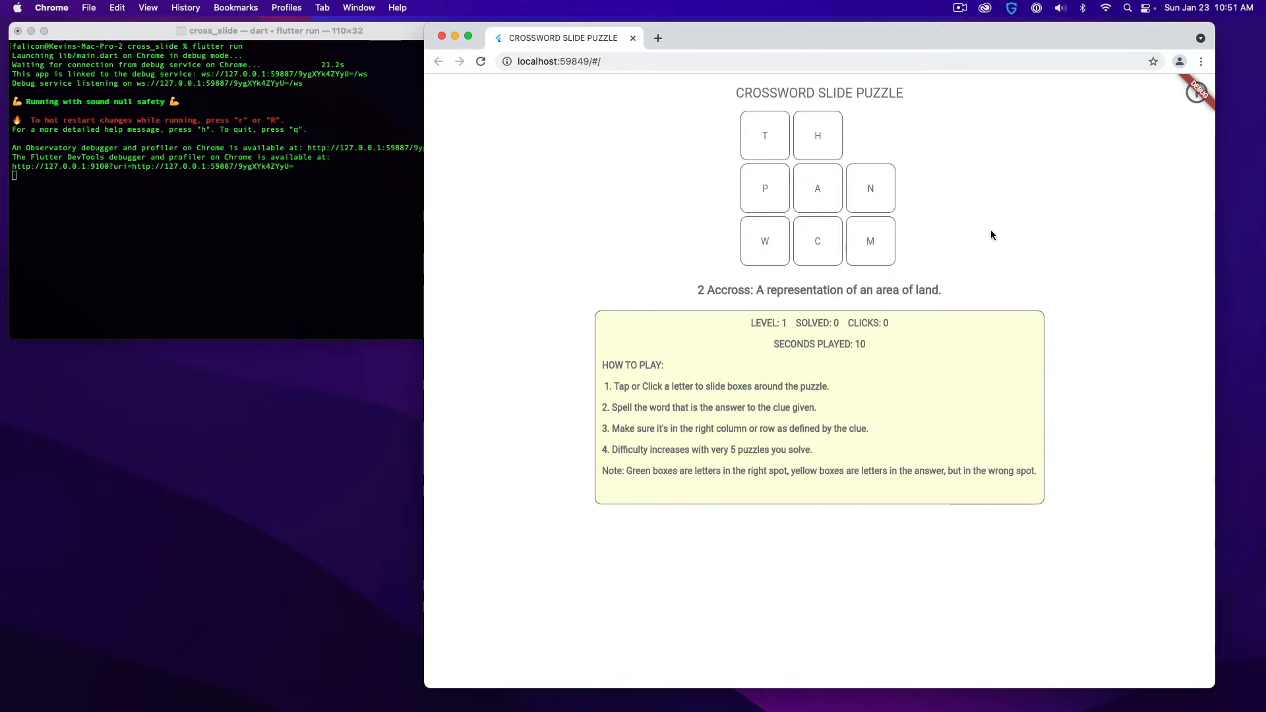
pyautogui.moveTo(703, 294)
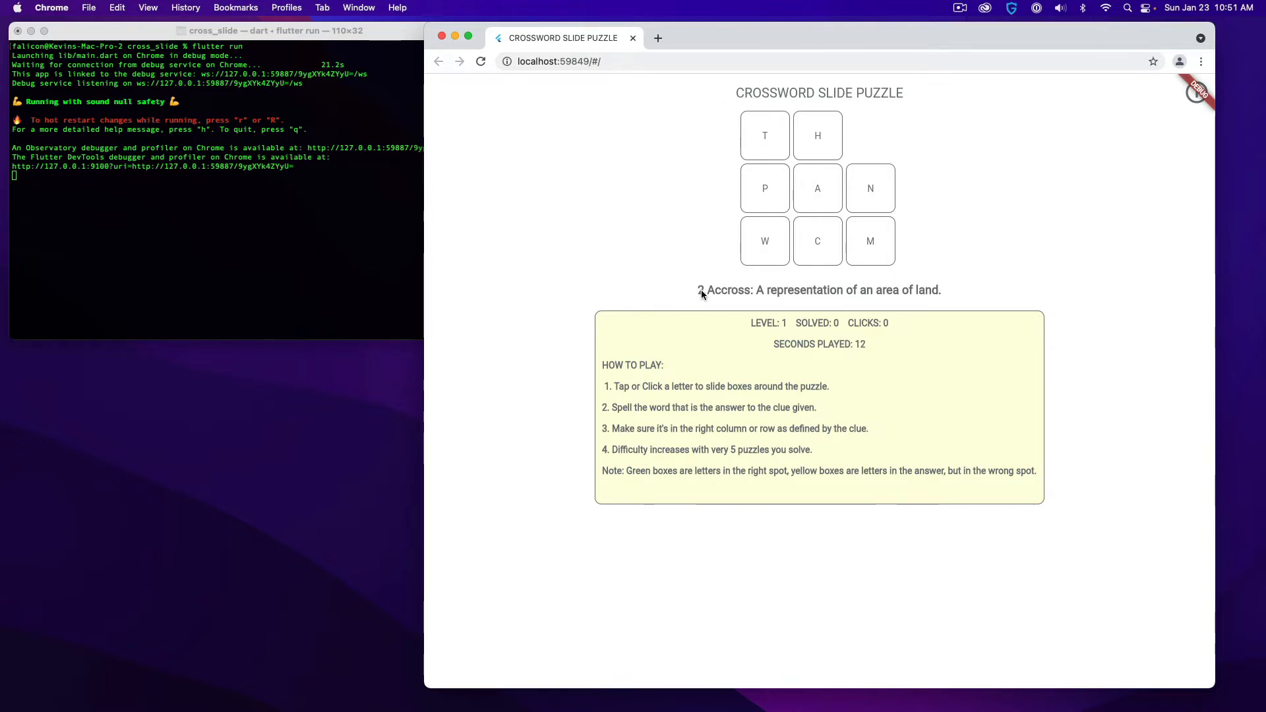
pyautogui.moveTo(725, 298)
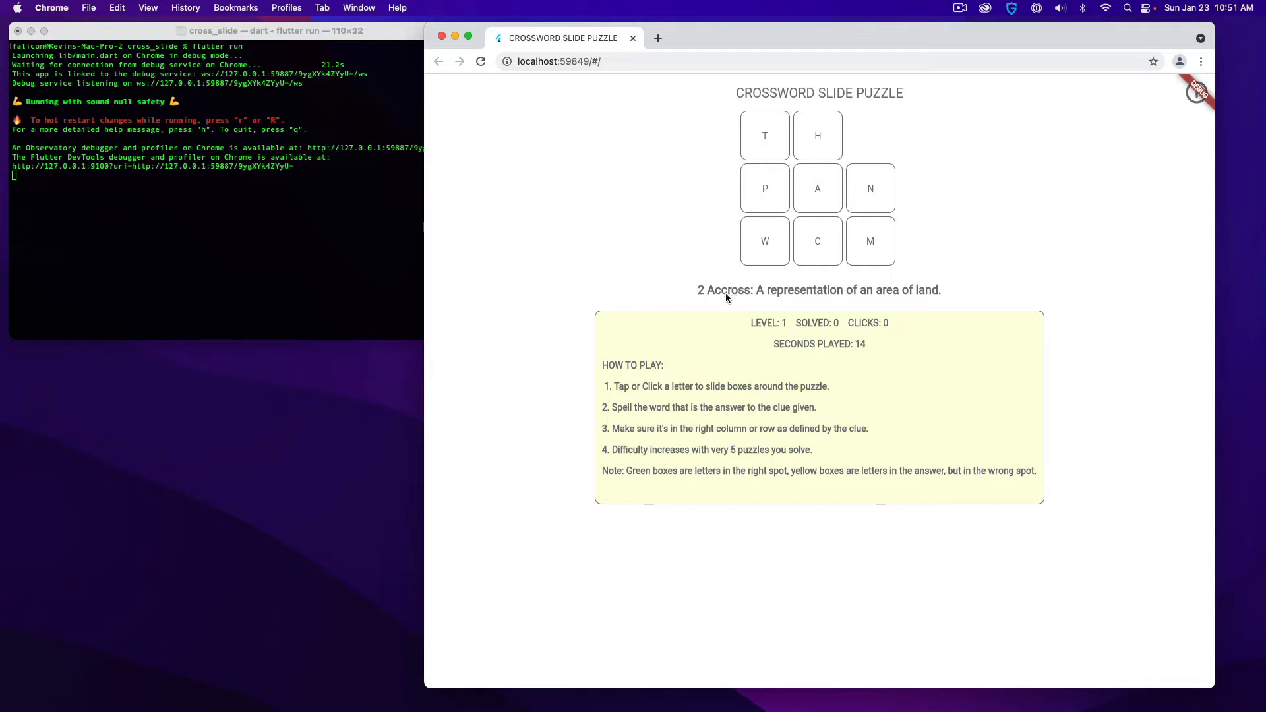
pyautogui.moveTo(919, 303)
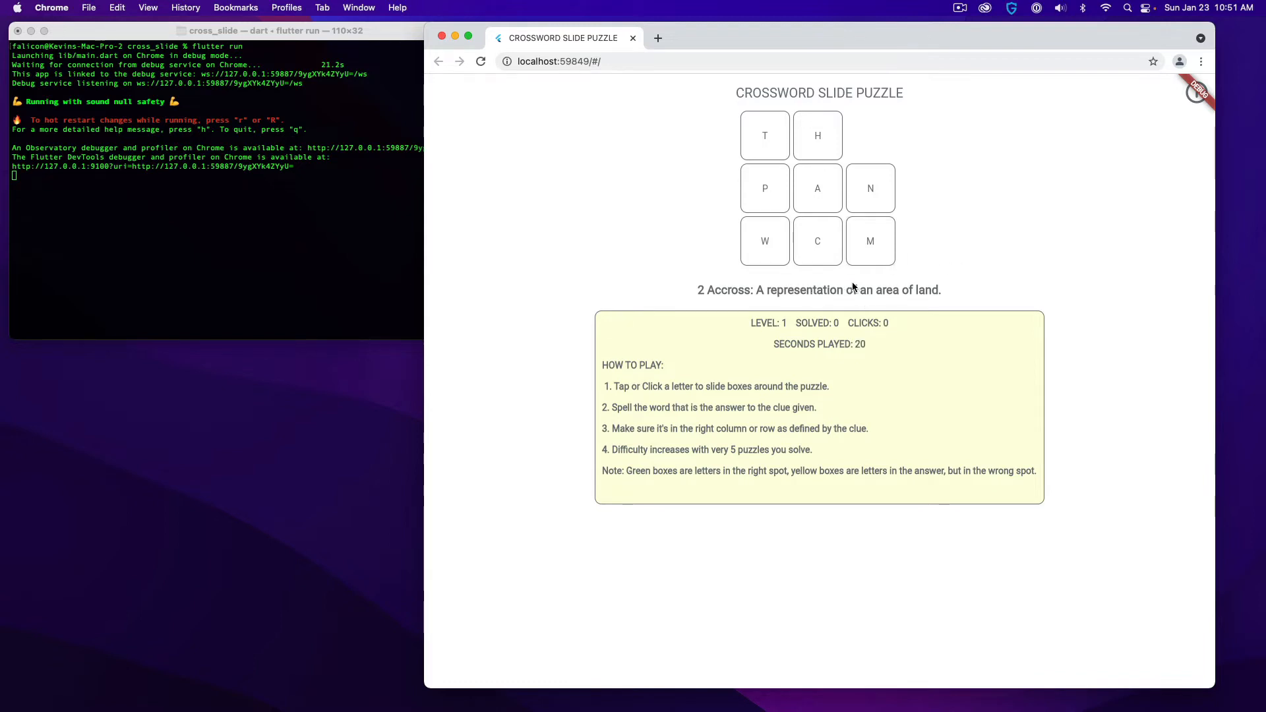
pyautogui.moveTo(865, 202)
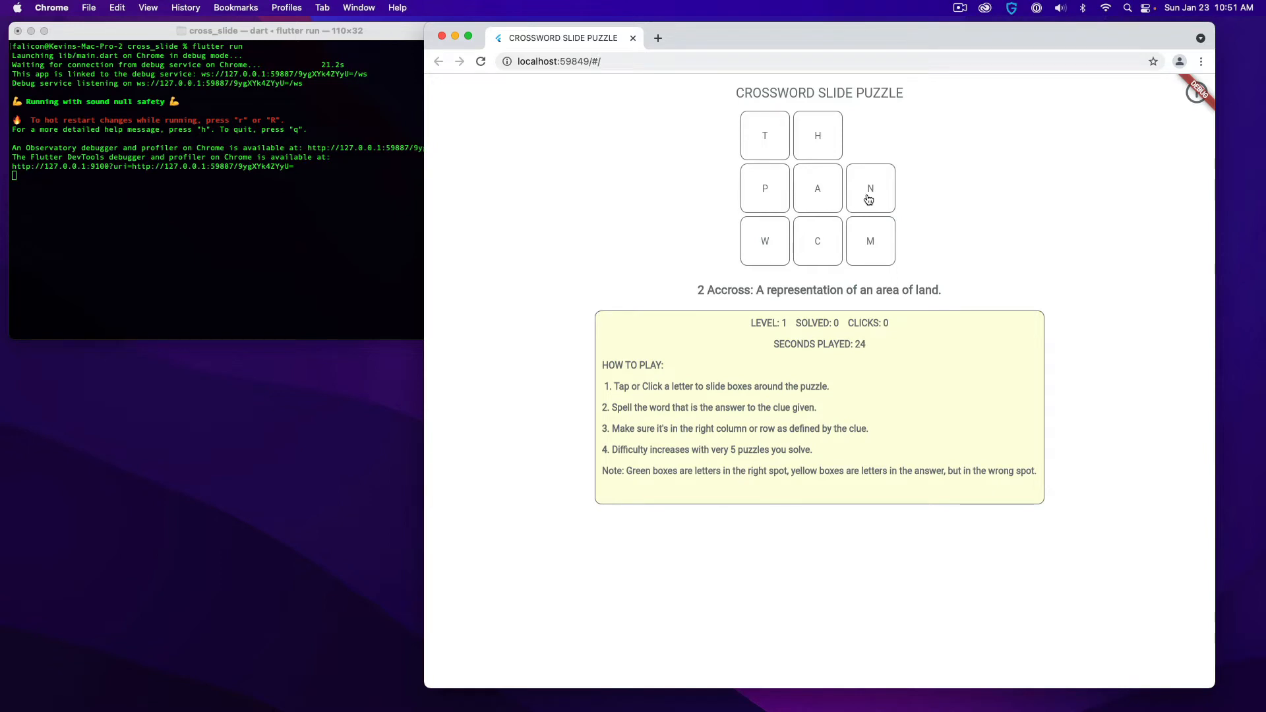
# Step: Slide the N, W, C and top-row tiles, then drop M to spell MAP across the middle row
pyautogui.click(869, 188)
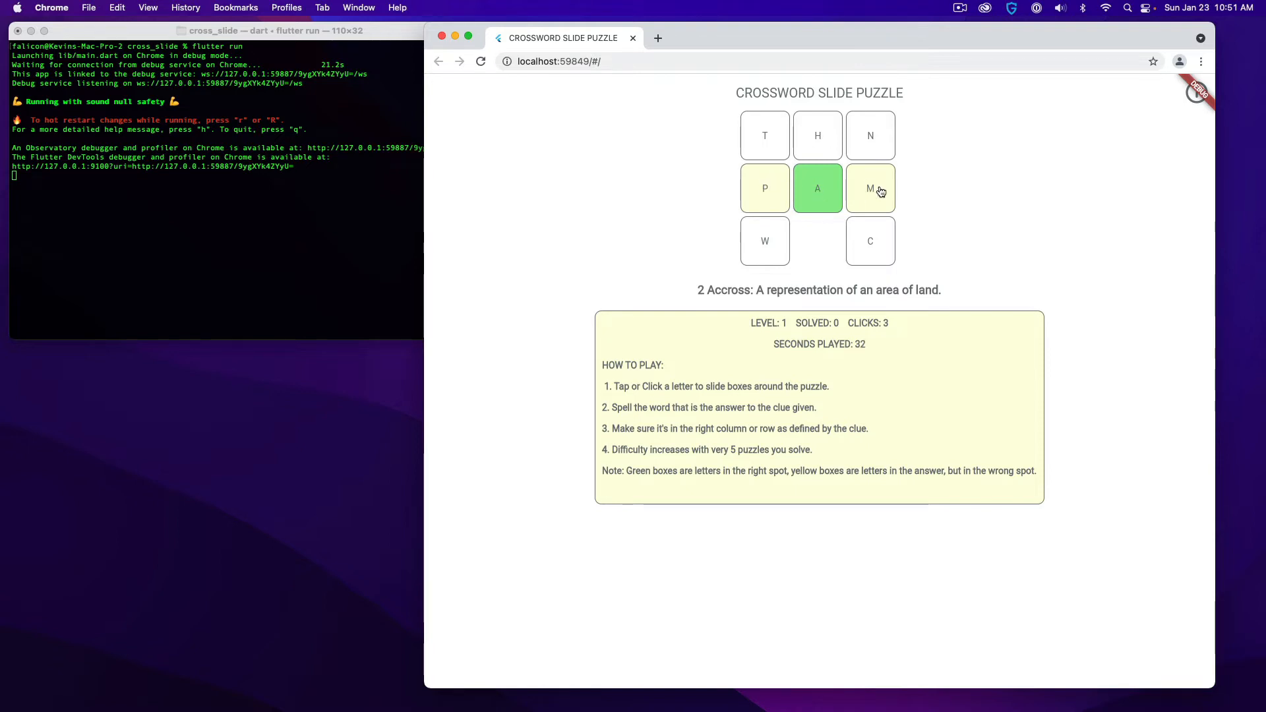
pyautogui.moveTo(847, 198)
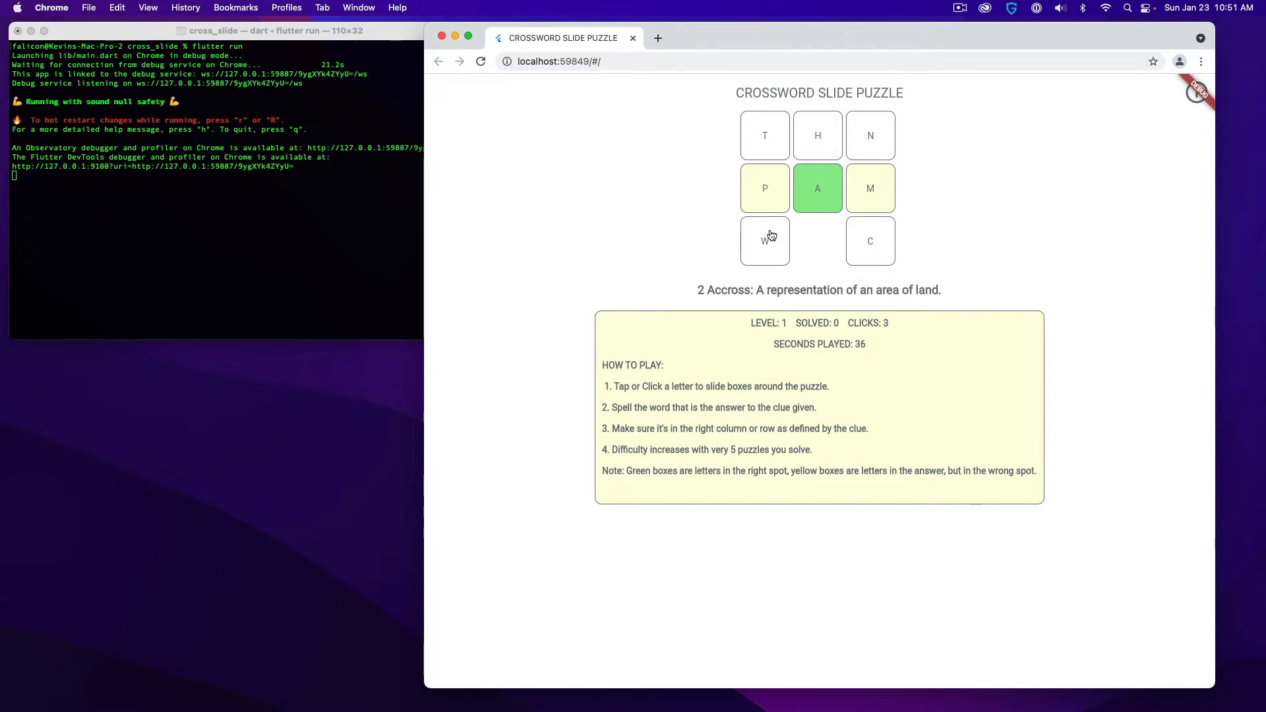
pyautogui.click(764, 240)
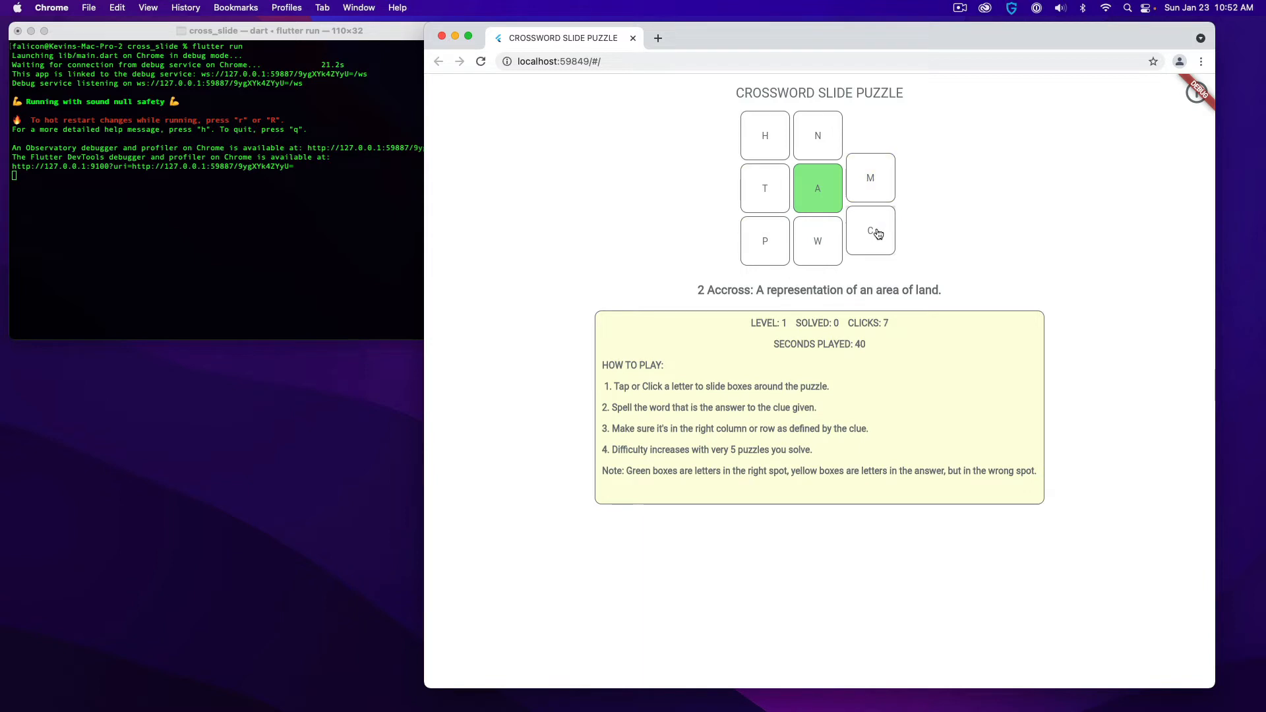
pyautogui.click(870, 233)
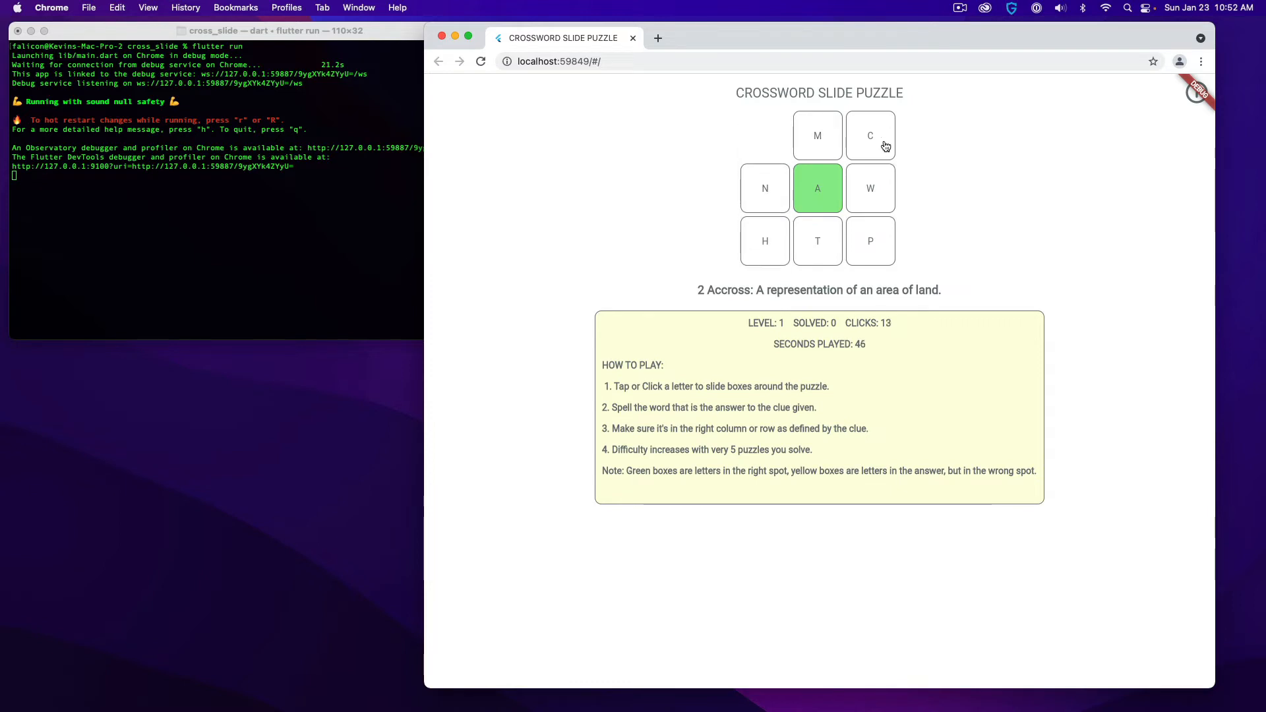
pyautogui.click(869, 135)
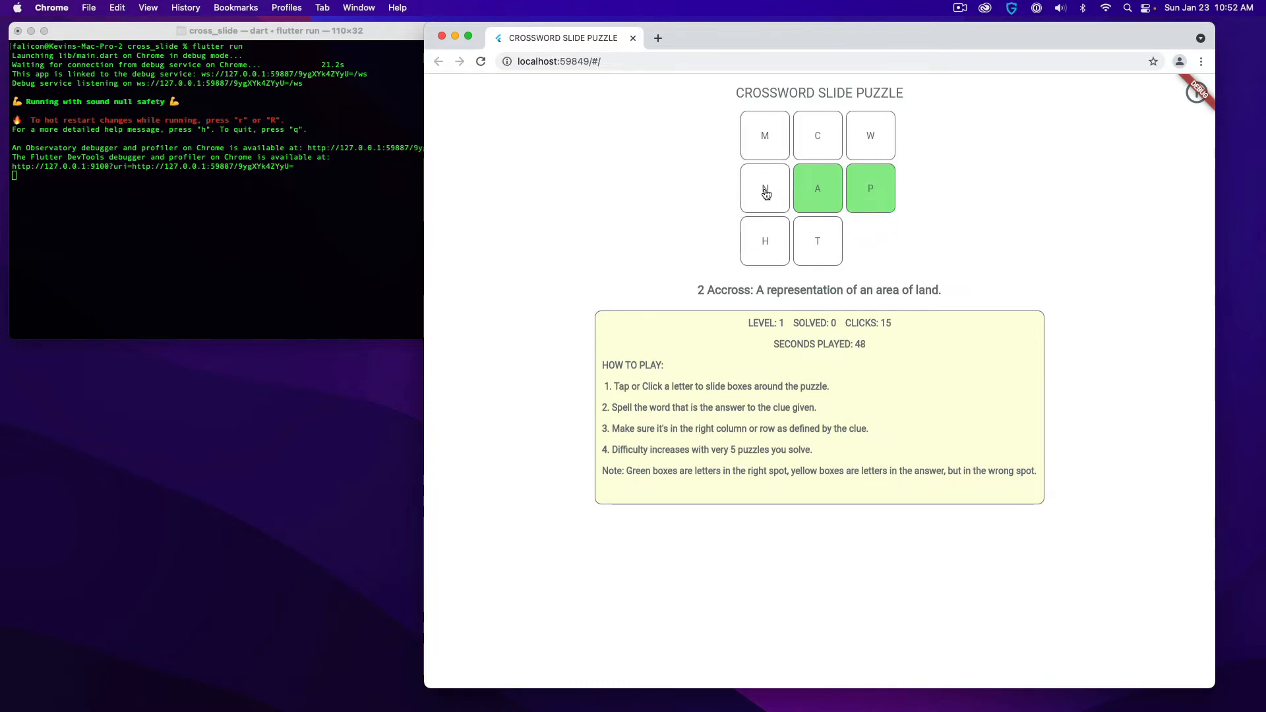
pyautogui.click(764, 188)
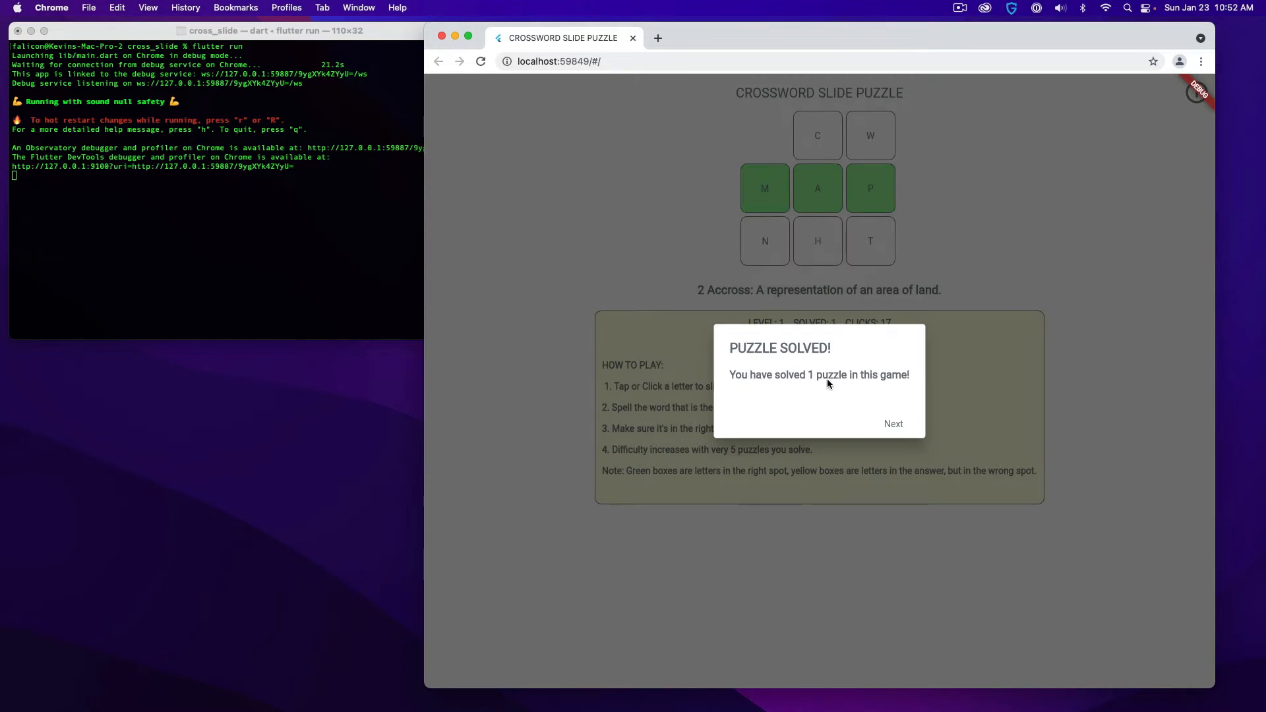
pyautogui.moveTo(825, 376)
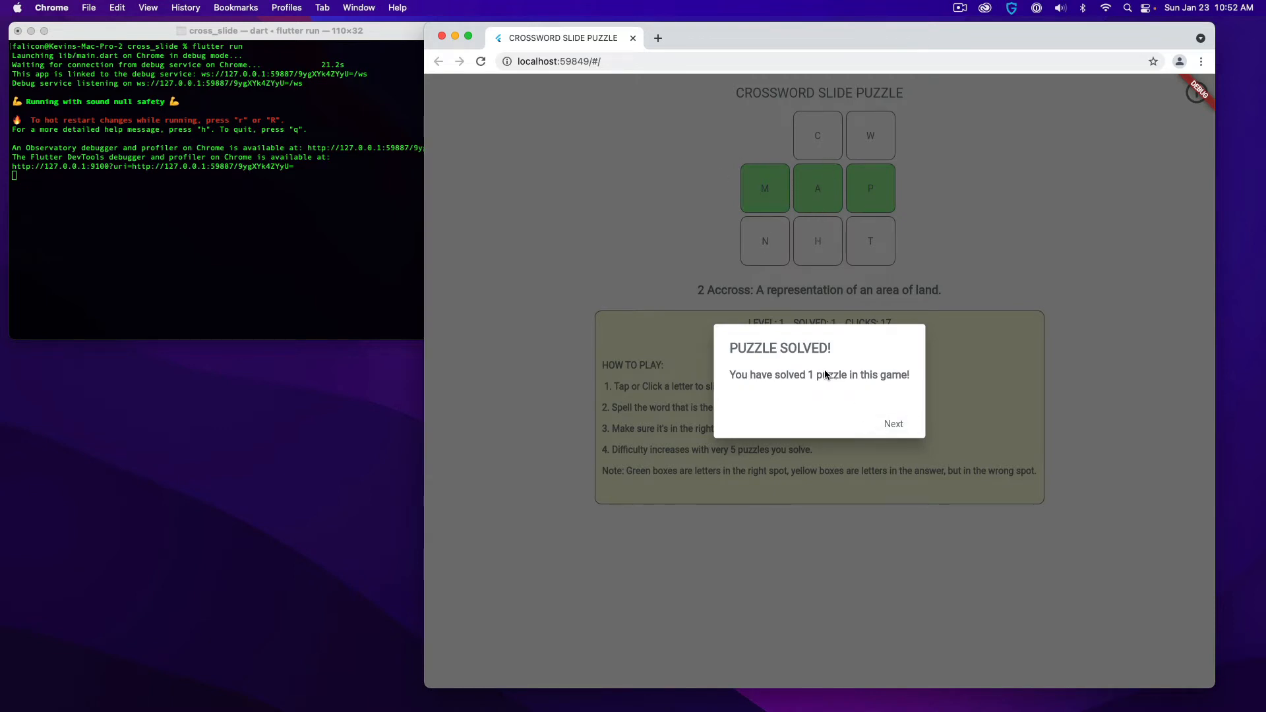
# Step: Advance via Next to the second puzzle and bring up the About Crossword Slide page
pyautogui.click(892, 424)
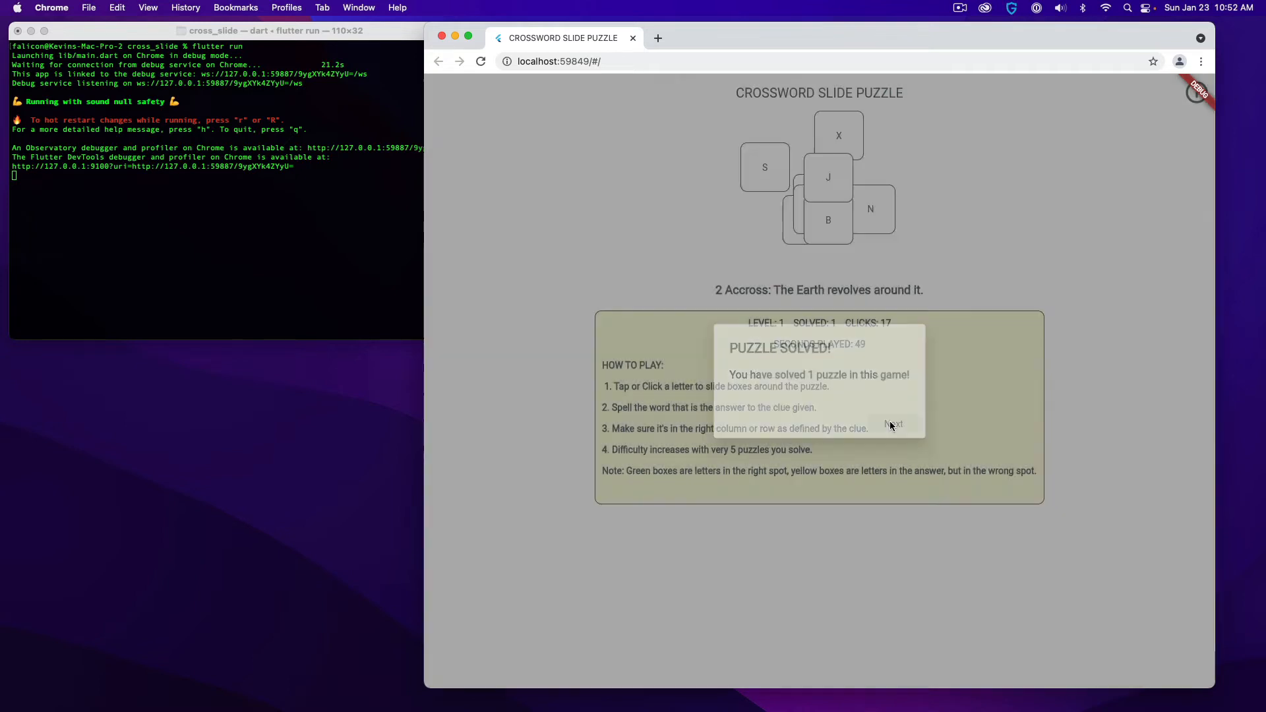
pyautogui.click(894, 426)
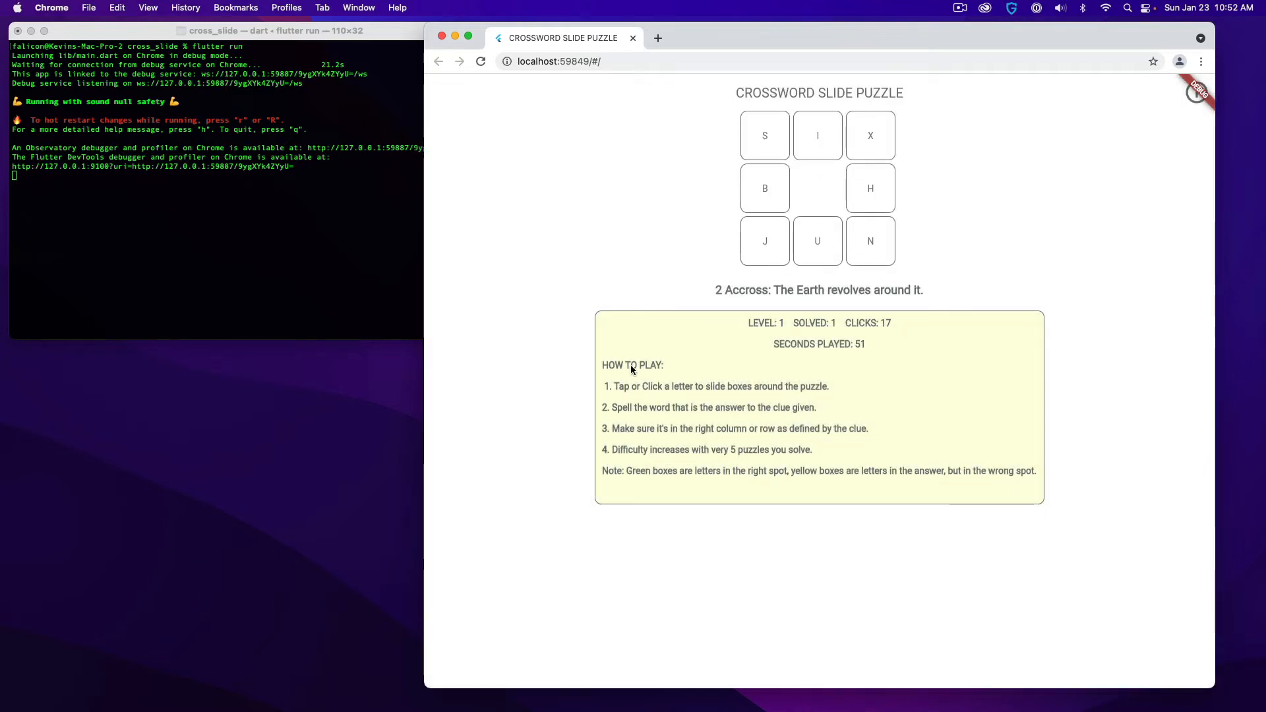
pyautogui.moveTo(735, 224)
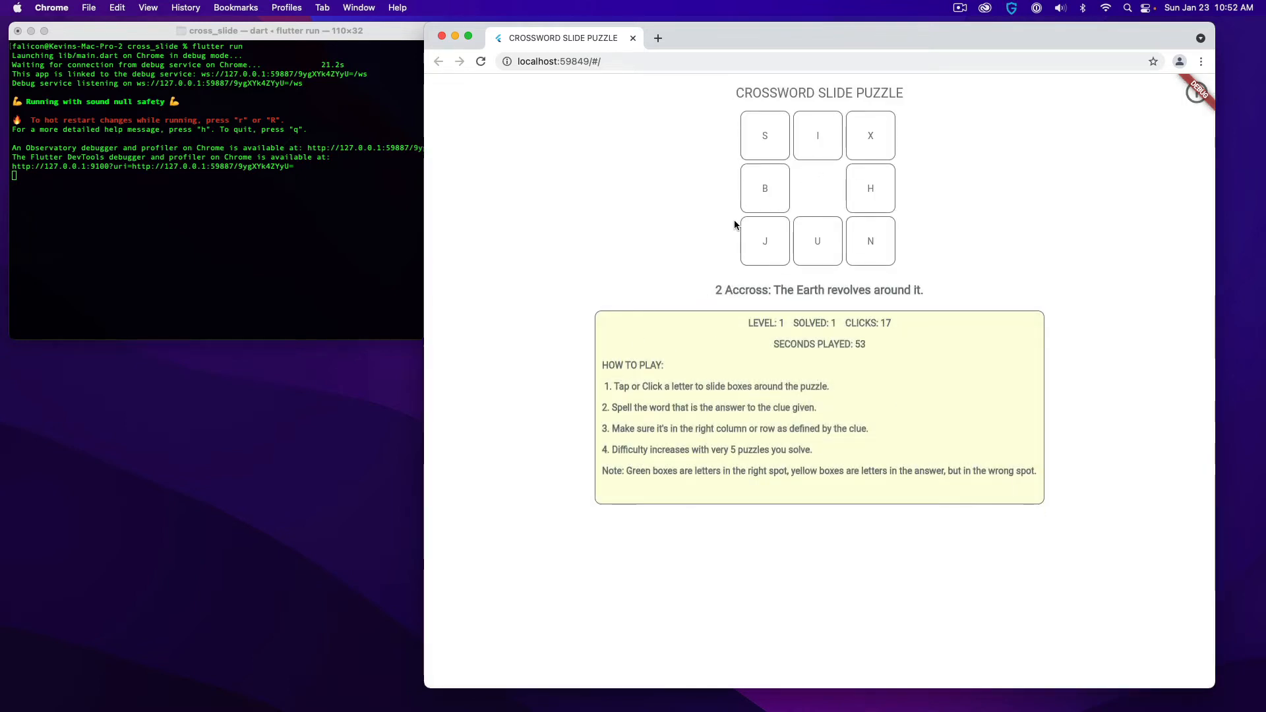
pyautogui.moveTo(812, 282)
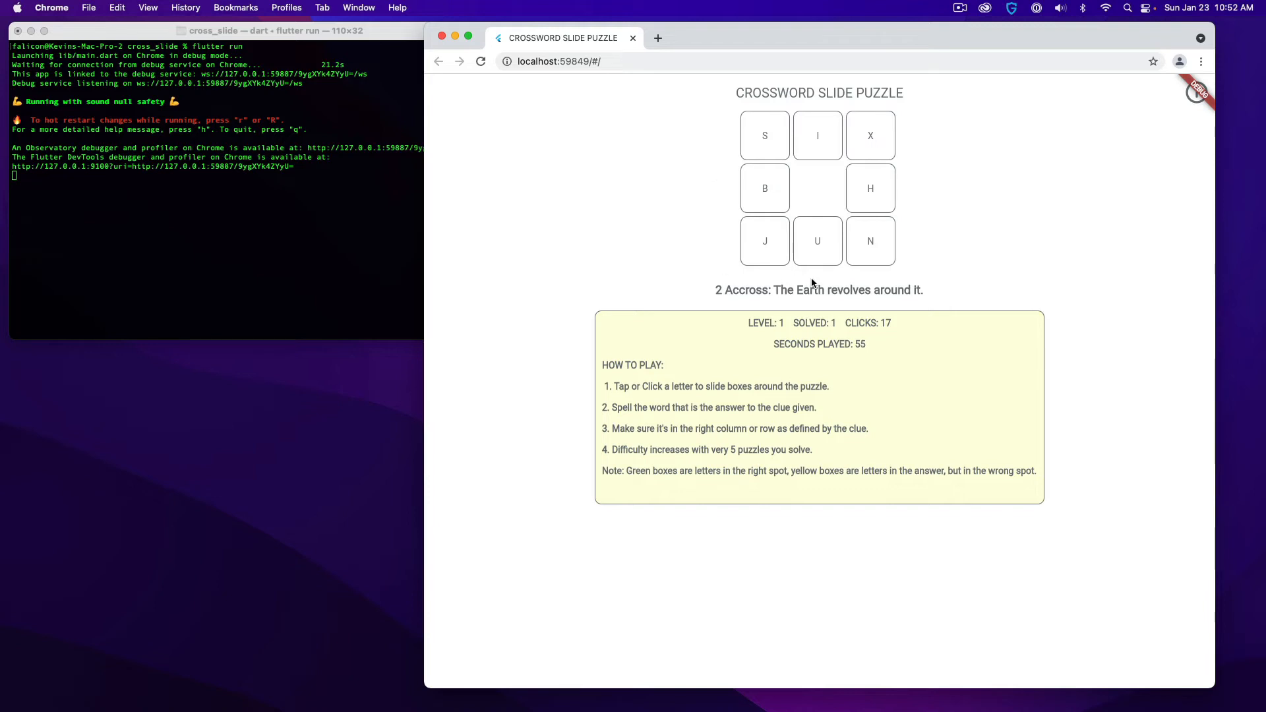
pyautogui.moveTo(808, 207)
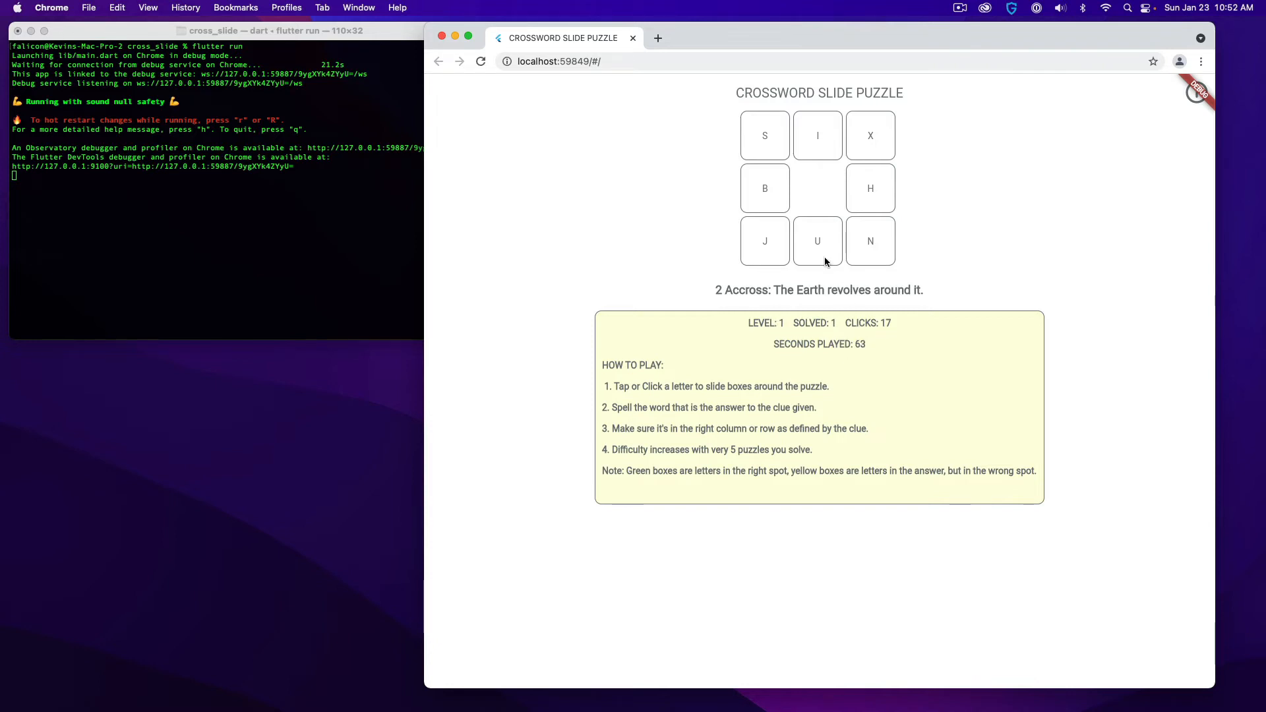
pyautogui.moveTo(929, 250)
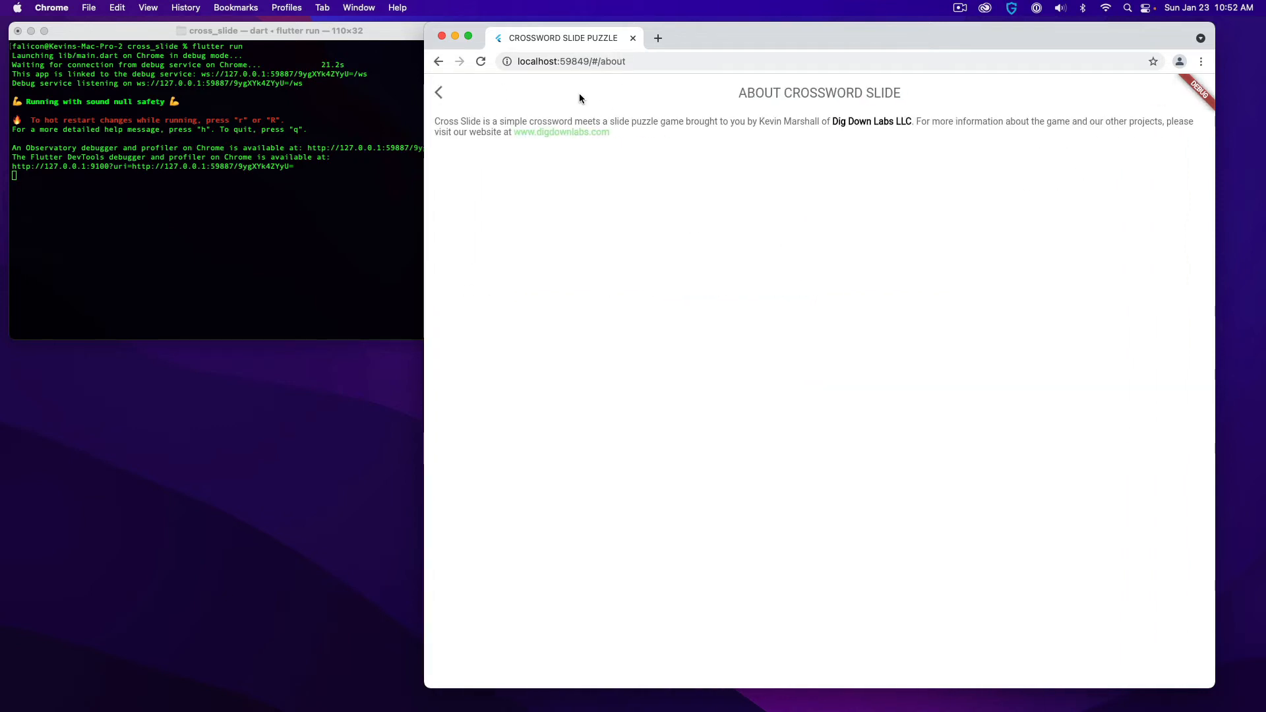
# Step: Return from the About page to the puzzle board via the back arrow
pyautogui.click(438, 93)
pyautogui.write('flutter run')
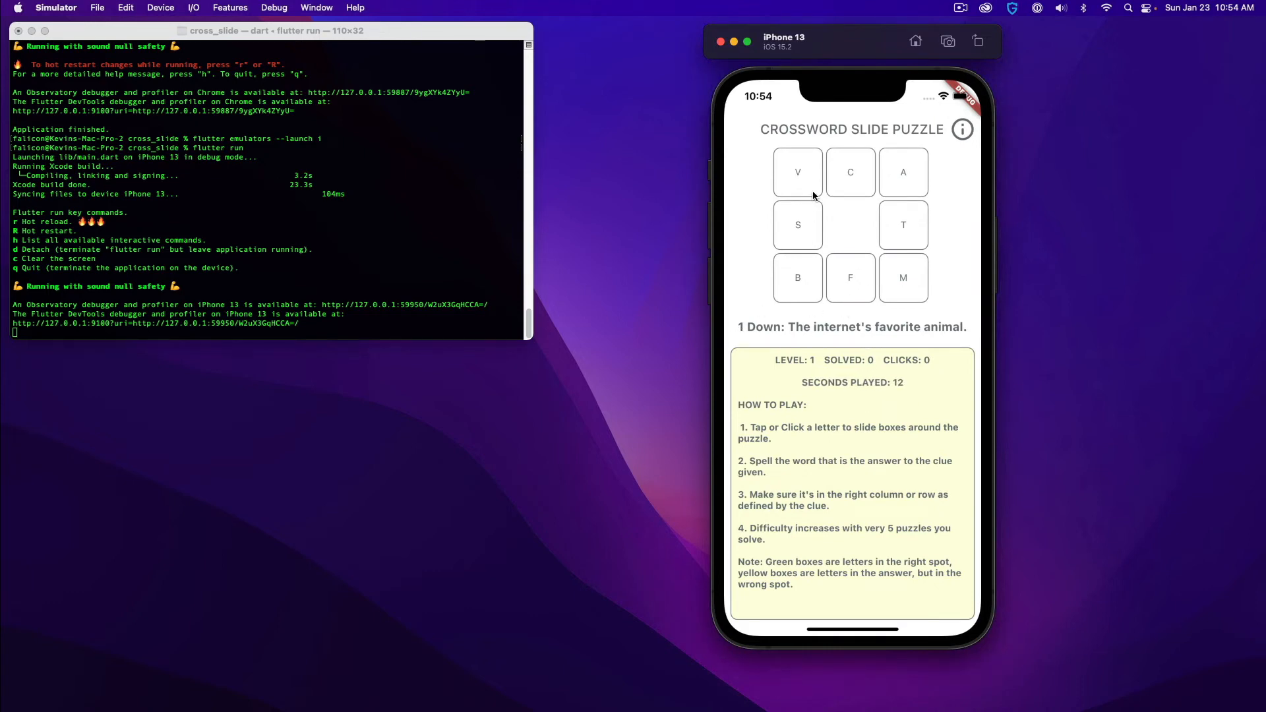
# Step: Slide C, V, S, C and B tiles on the iPhone 13 simulator to spell CAT down the left column
pyautogui.click(850, 171)
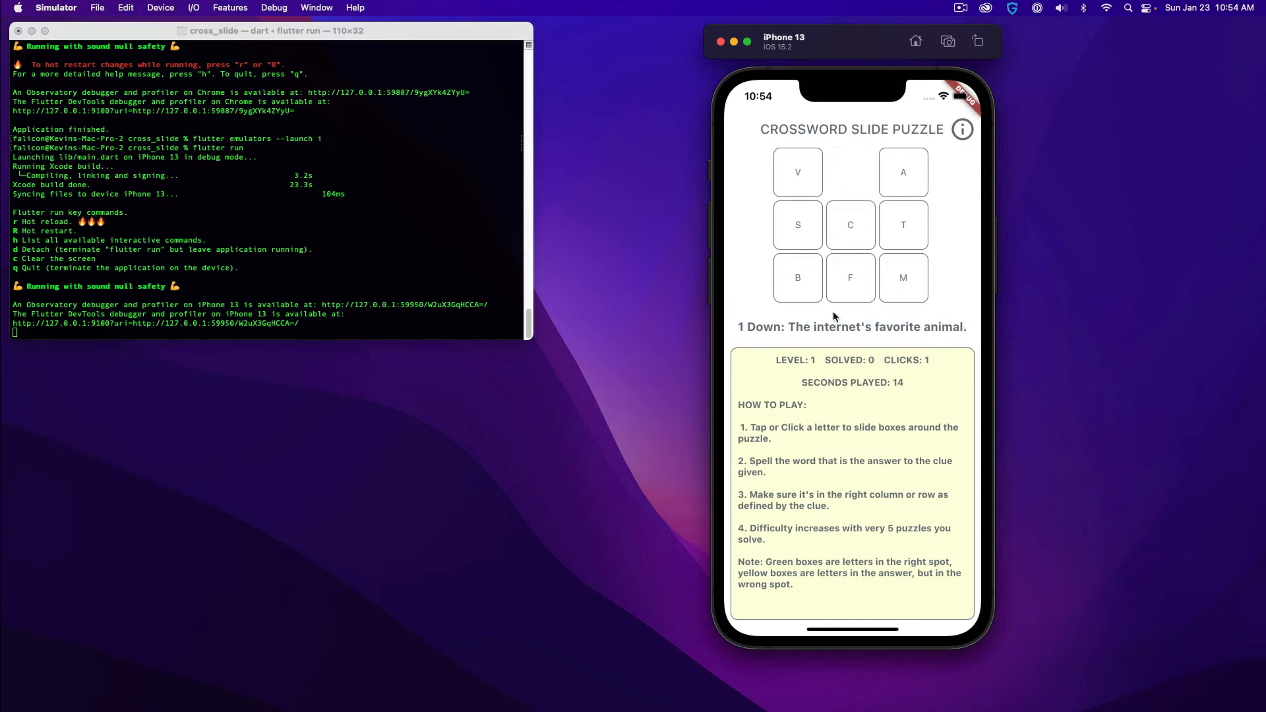
pyautogui.click(797, 224)
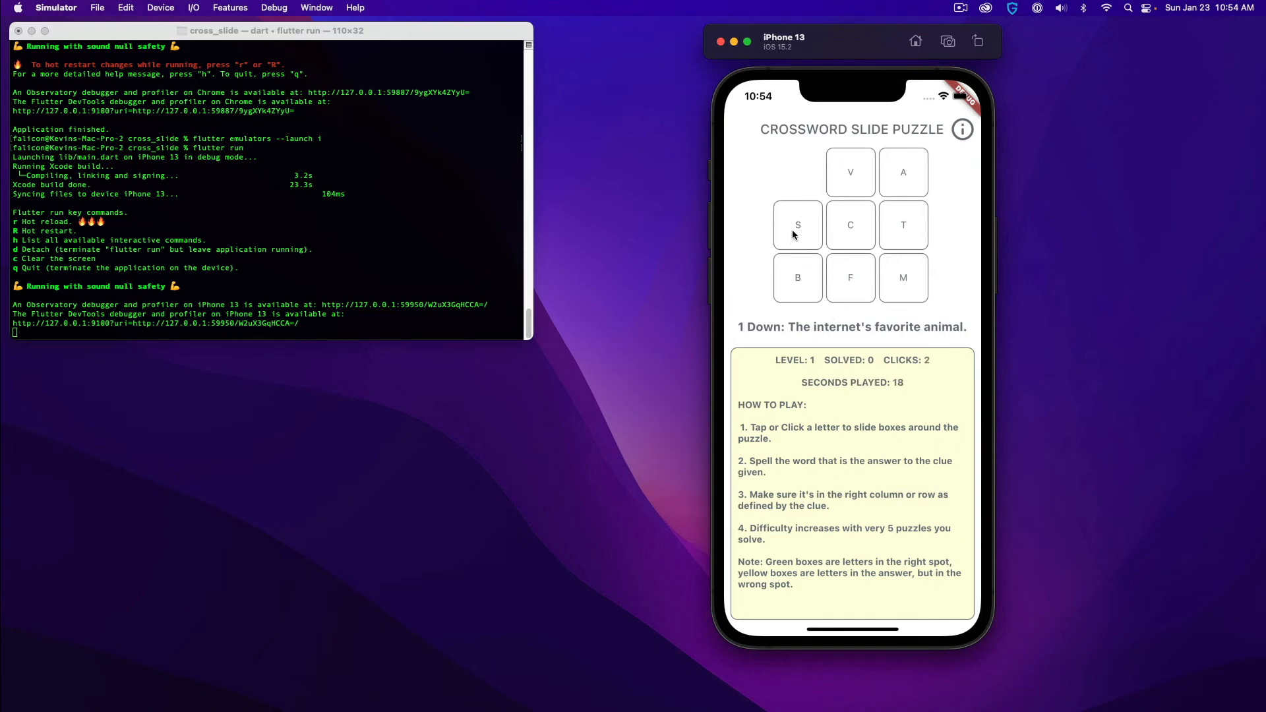
pyautogui.click(798, 224)
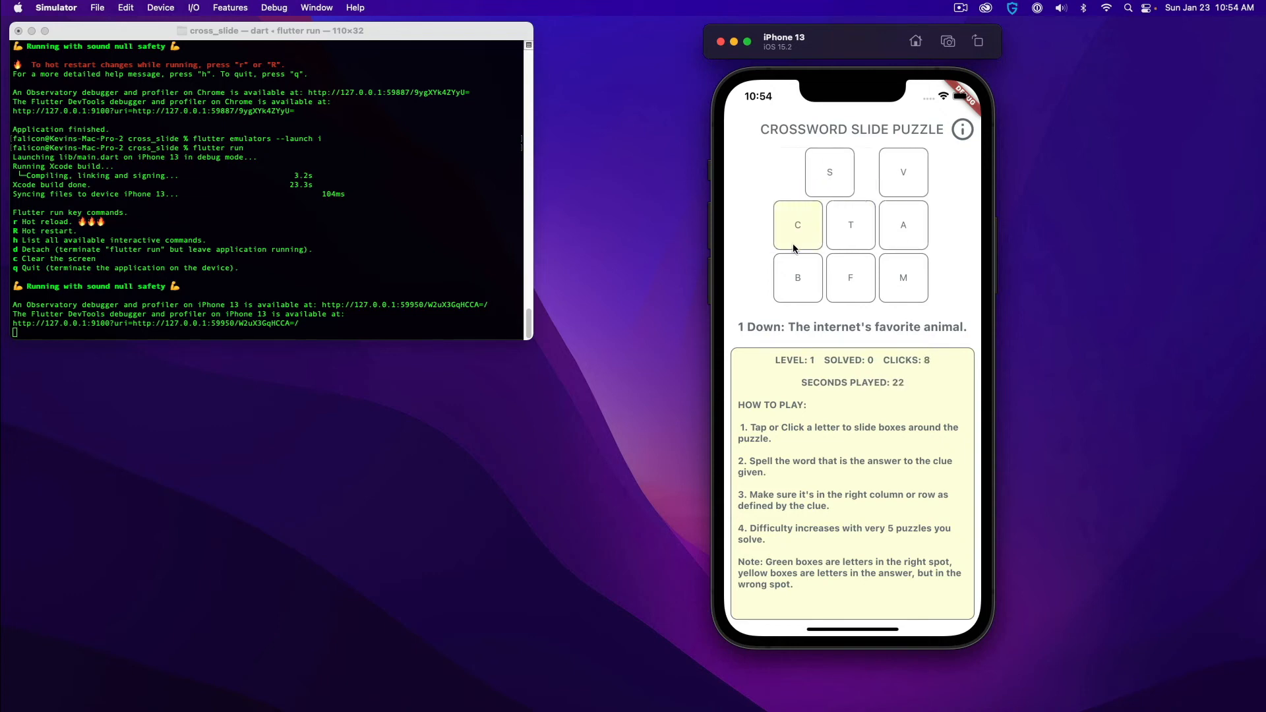
pyautogui.click(797, 226)
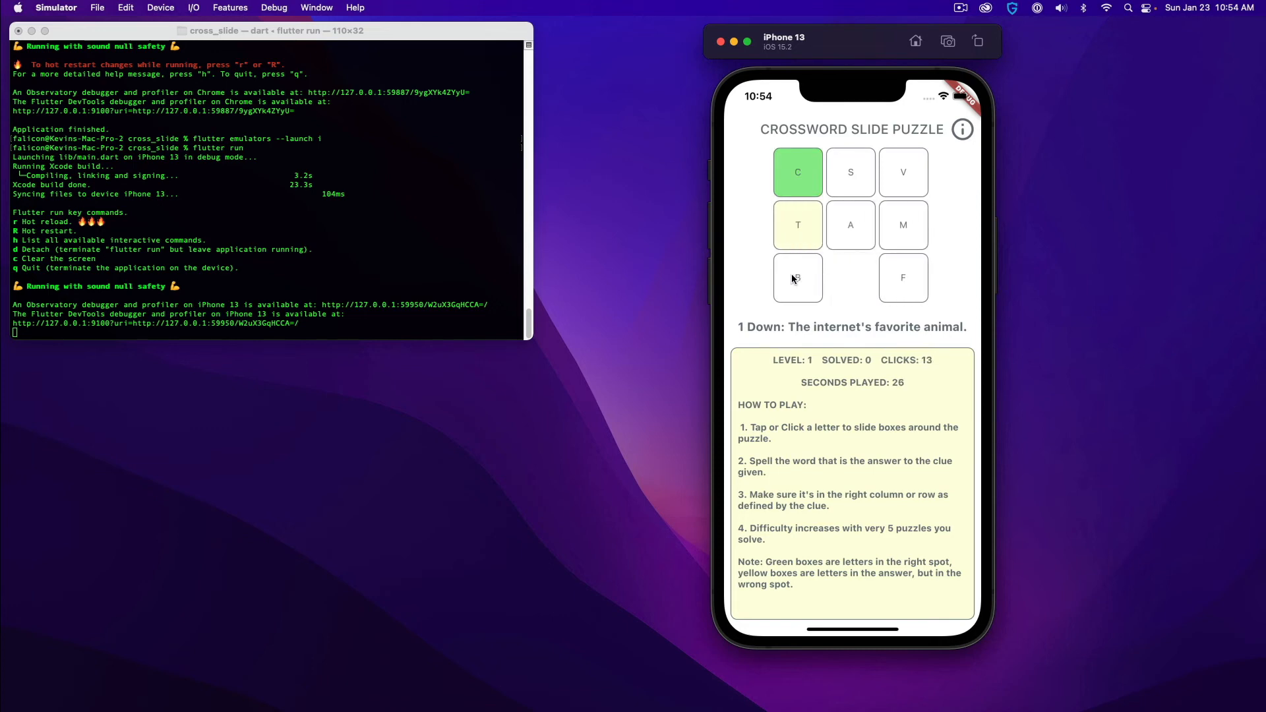
pyautogui.click(797, 278)
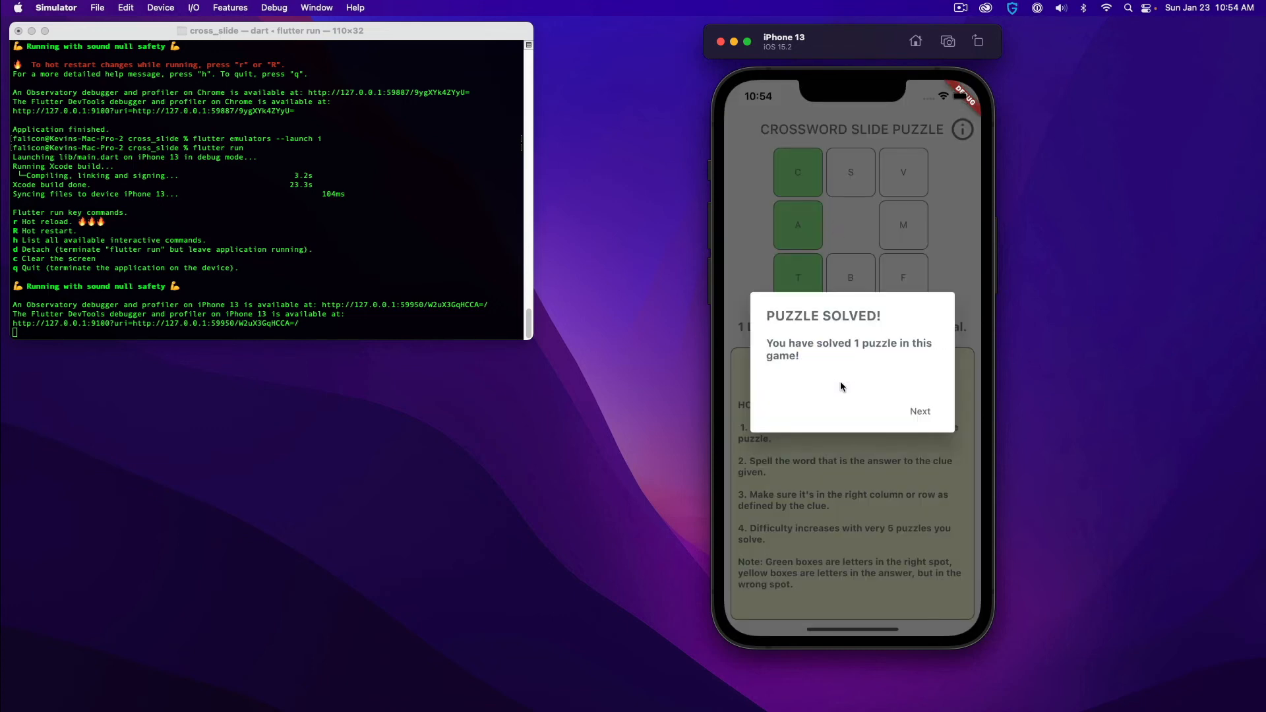
# Step: Advance to the Man's best friend puzzle, view the About page, and return to the board
pyautogui.click(920, 411)
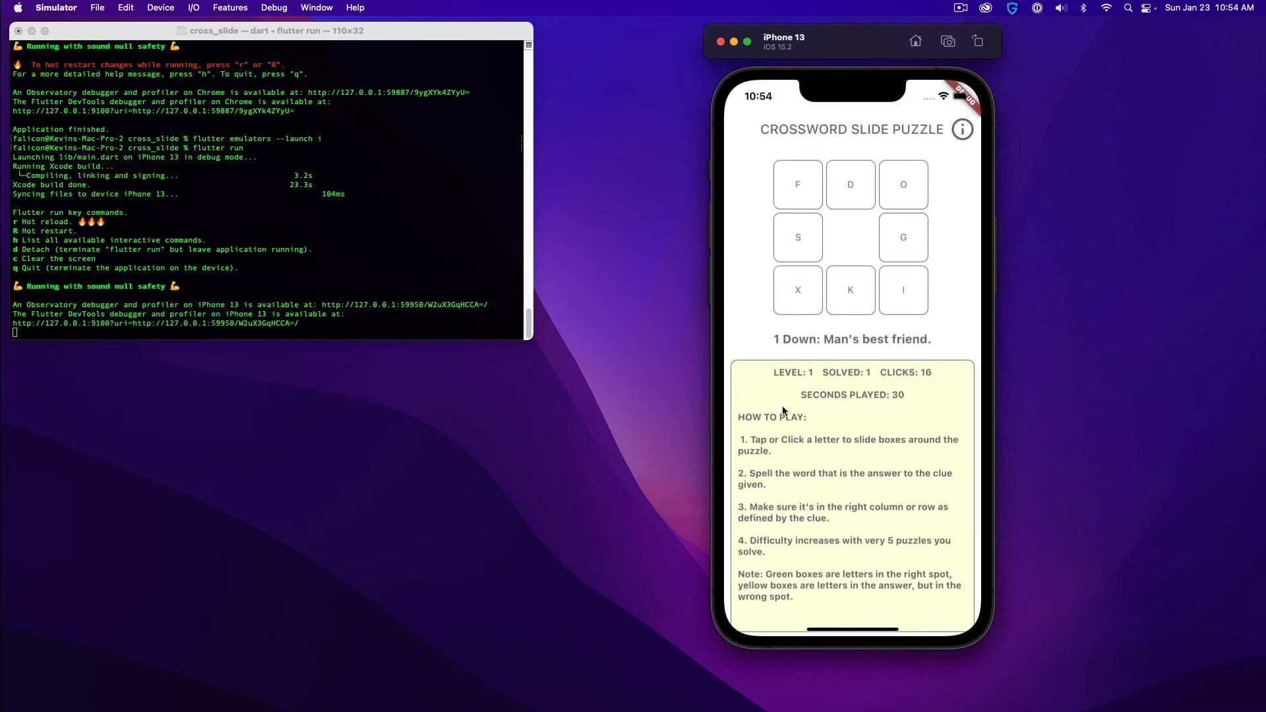
pyautogui.click(962, 129)
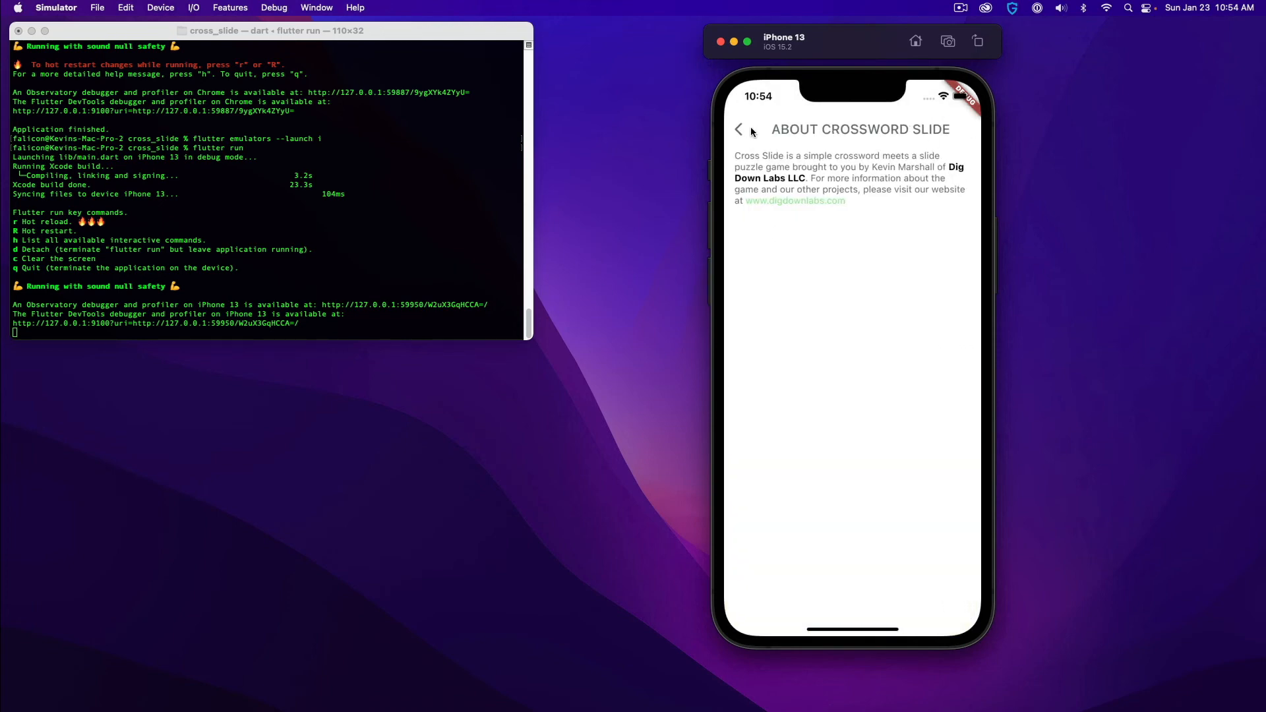
pyautogui.click(737, 129)
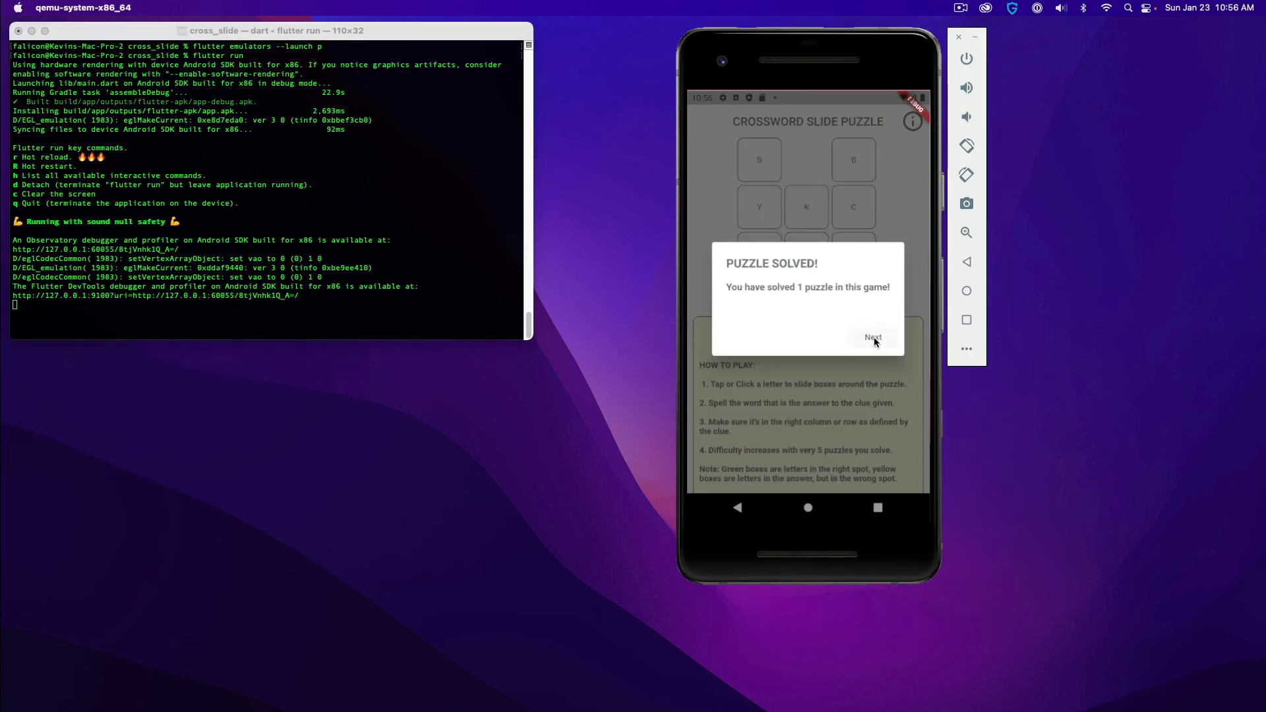
# Step: Dismiss the Puzzle Solved dialog with Next to load the Earth-revolves-around-it puzzle
pyautogui.click(872, 336)
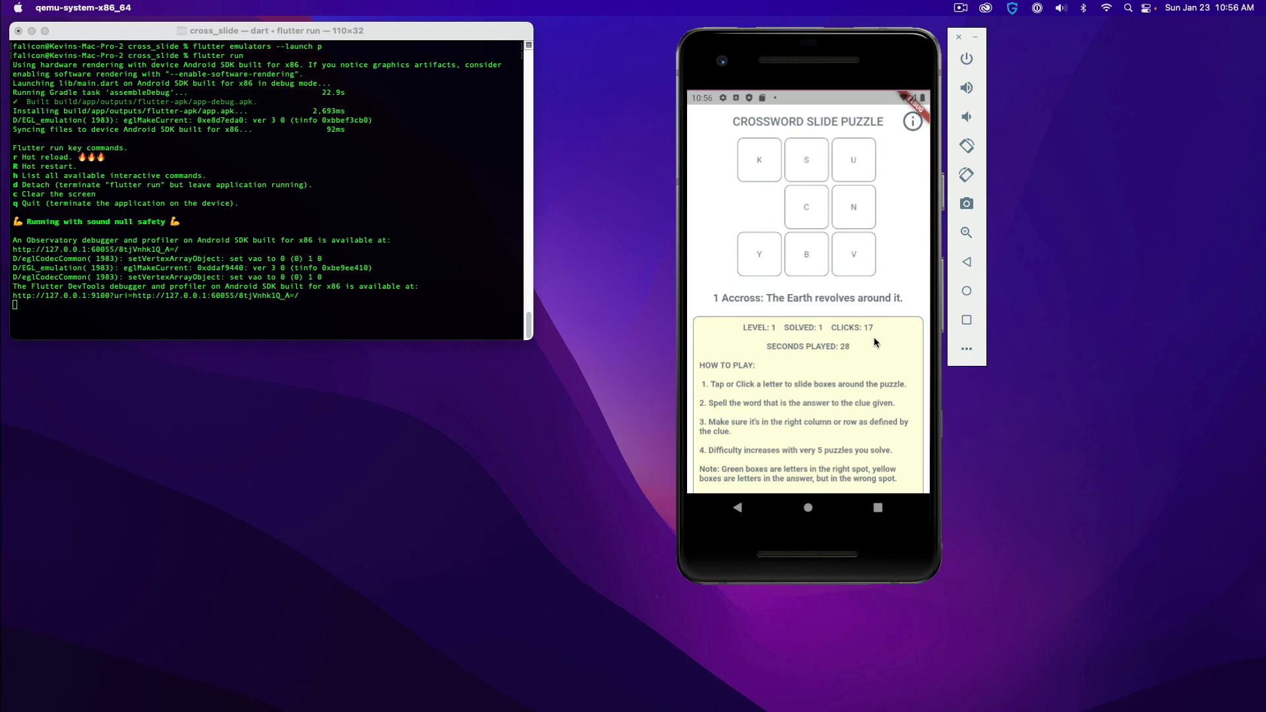